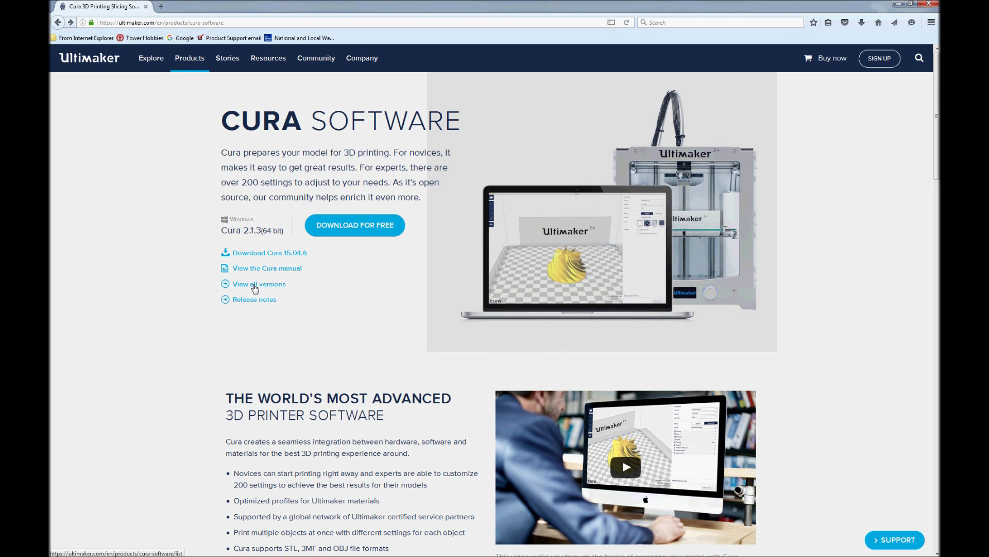
From the Cura page, view all versions and pick Windows version 15.04.6
click(258, 284)
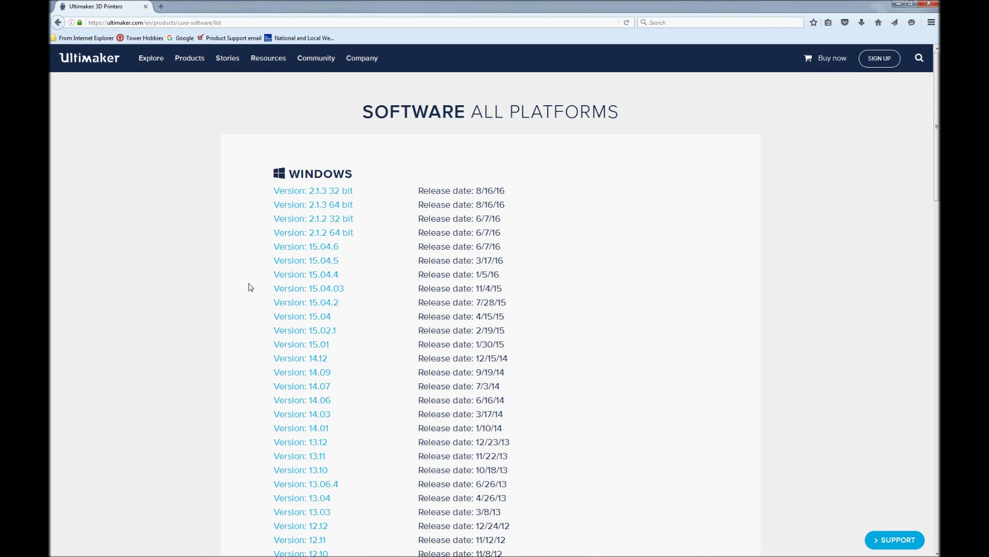
mouse_move(301, 251)
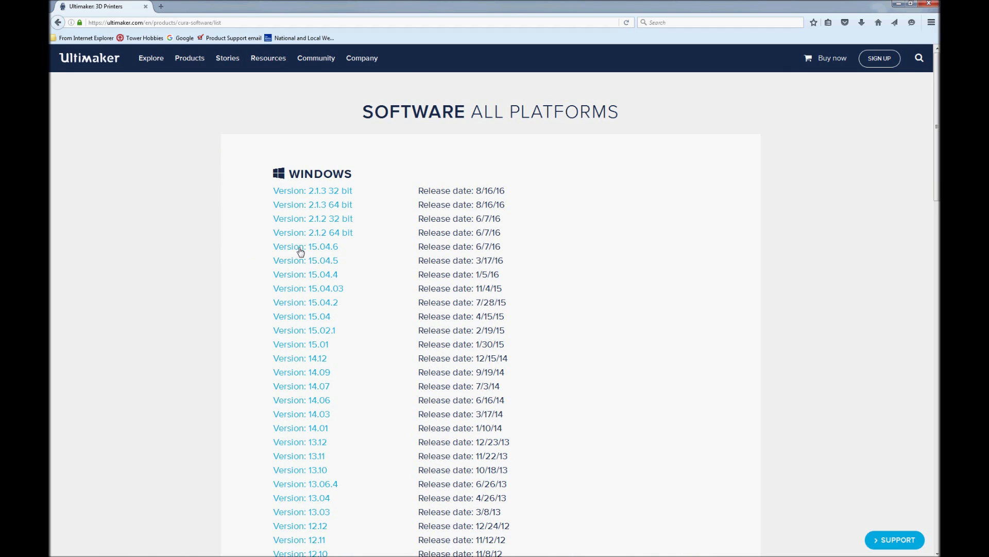
click(305, 247)
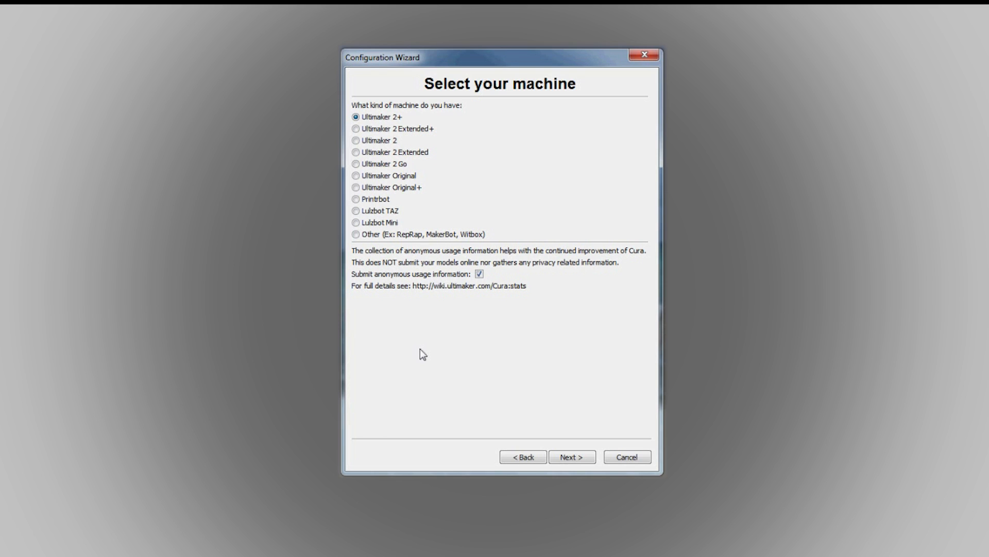
mouse_move(369, 268)
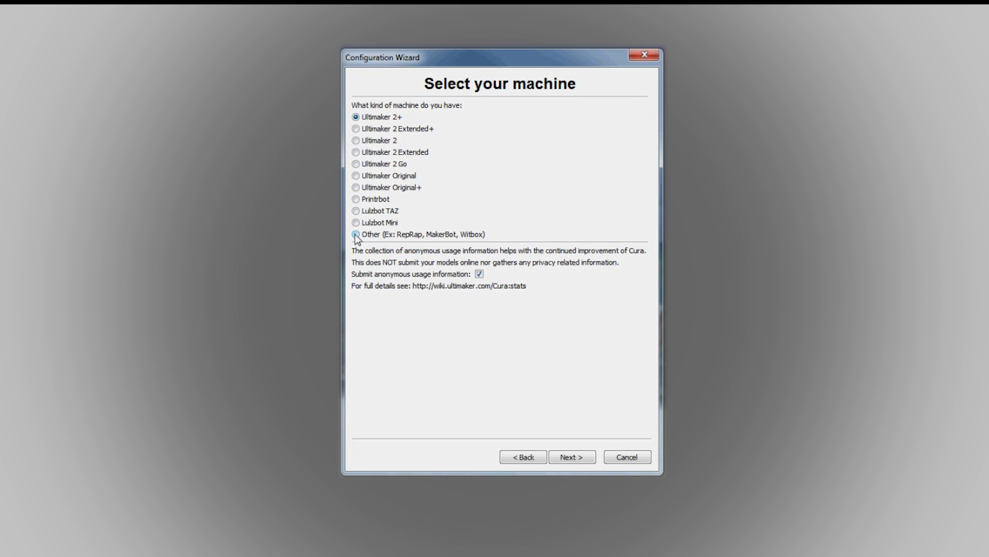
Choose Other > Custom and enter Skywriter 3D, 130×150×100 mm, 0.4 mm nozzle
click(356, 234)
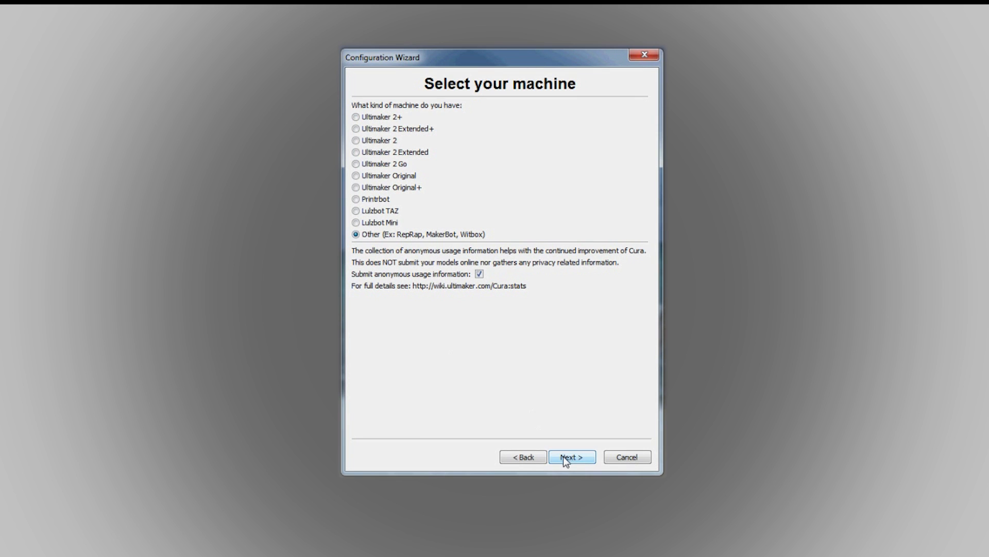
click(571, 456)
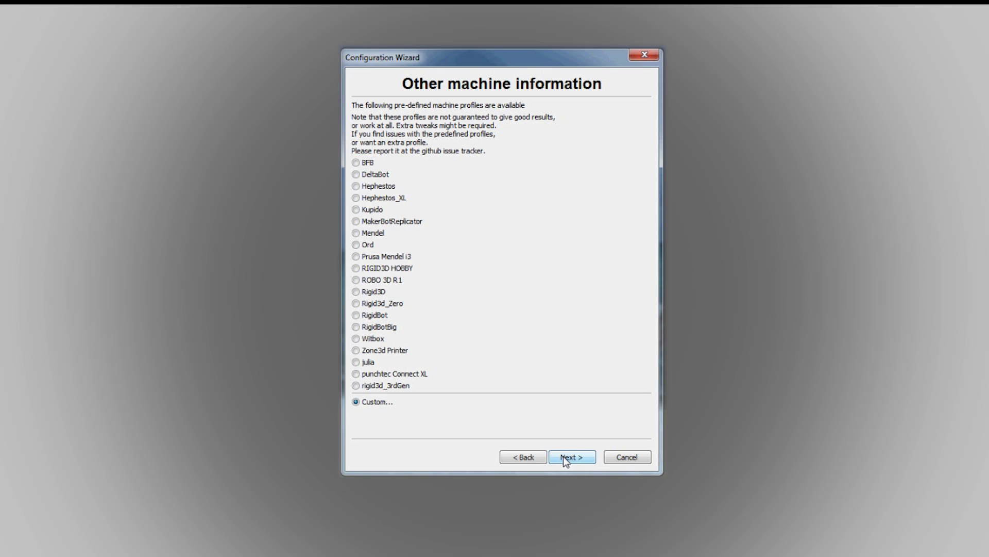
click(570, 456)
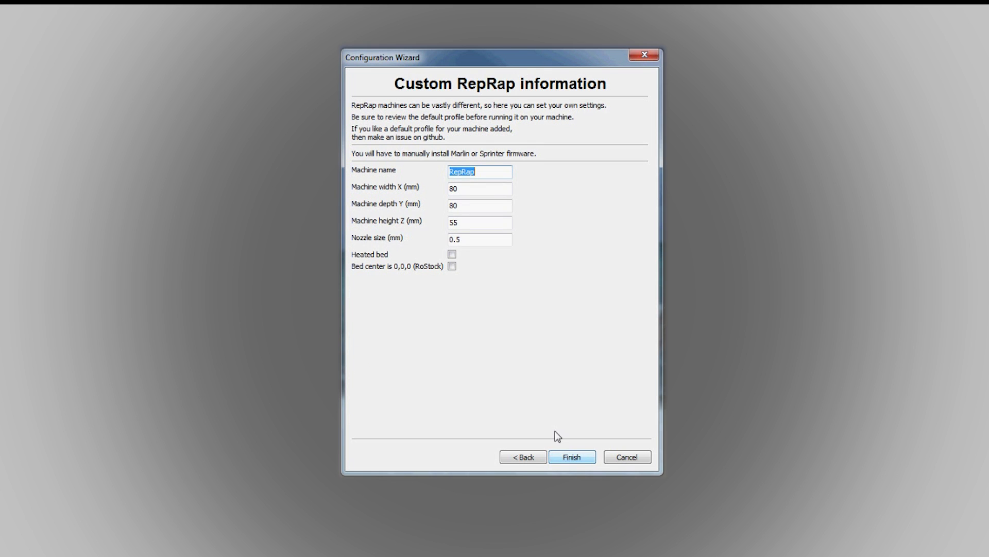
text(Skywriter 3D)
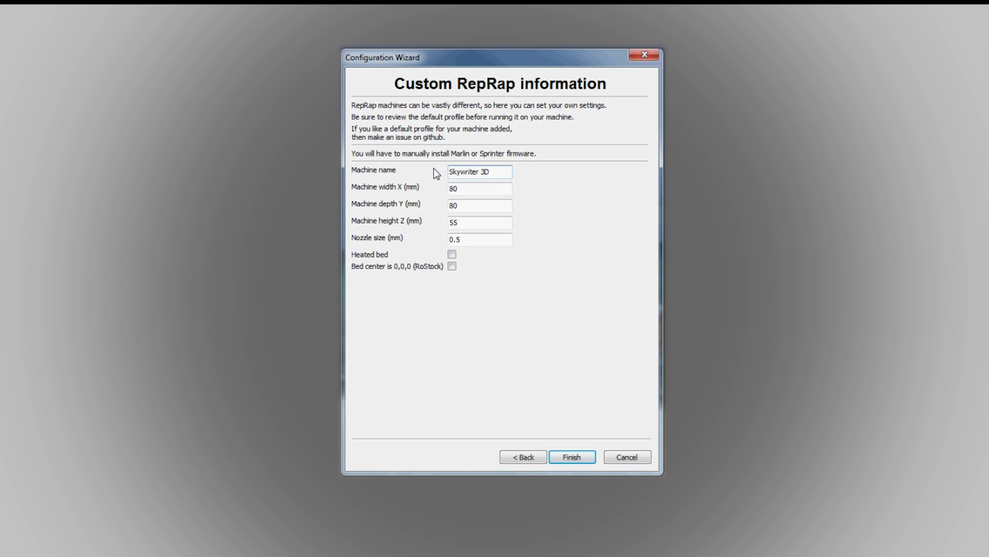
text(130)
click(479, 239)
text(0.4)
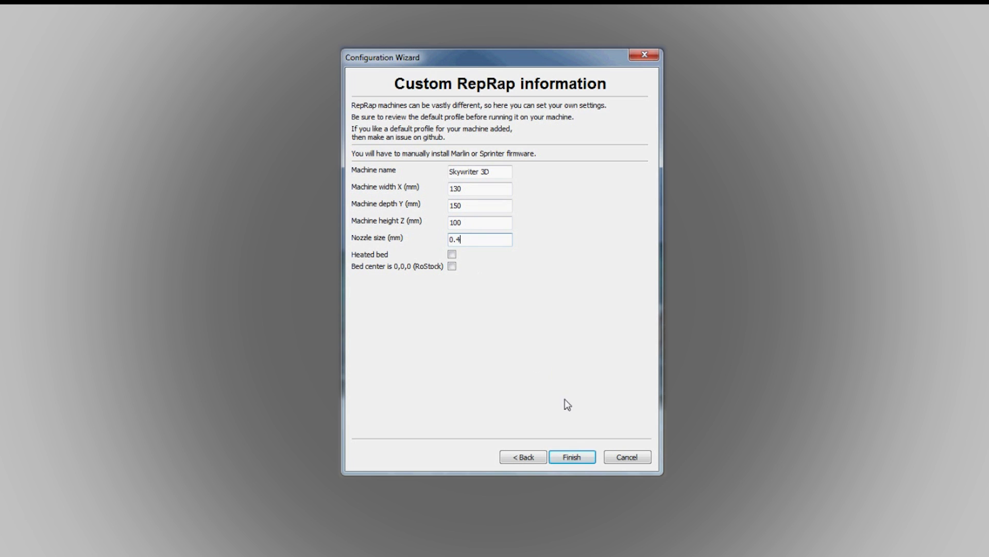
click(571, 456)
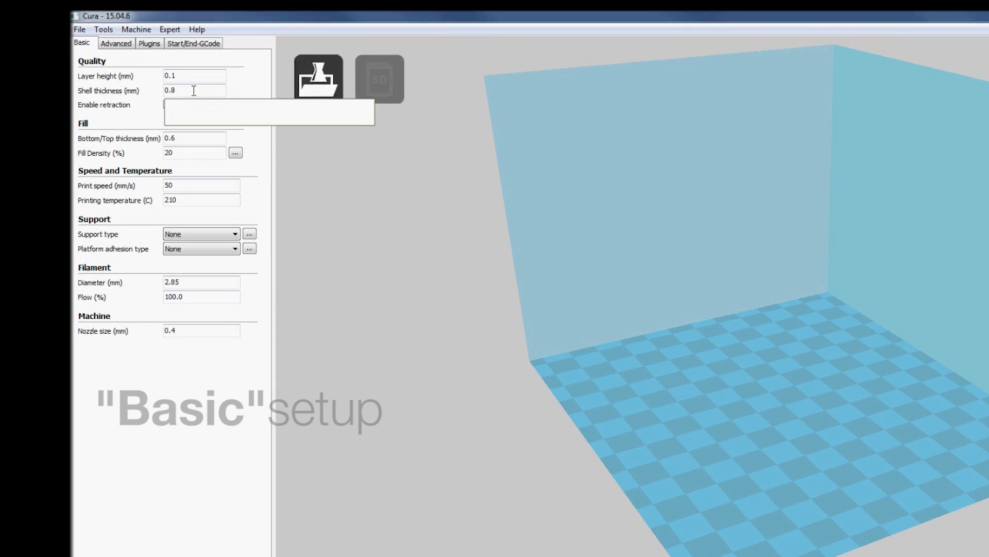
Enter layer height 0.2, shell 1.2, print speed 60, Raft adhesion, filament 1.75 mm
text(0.2)
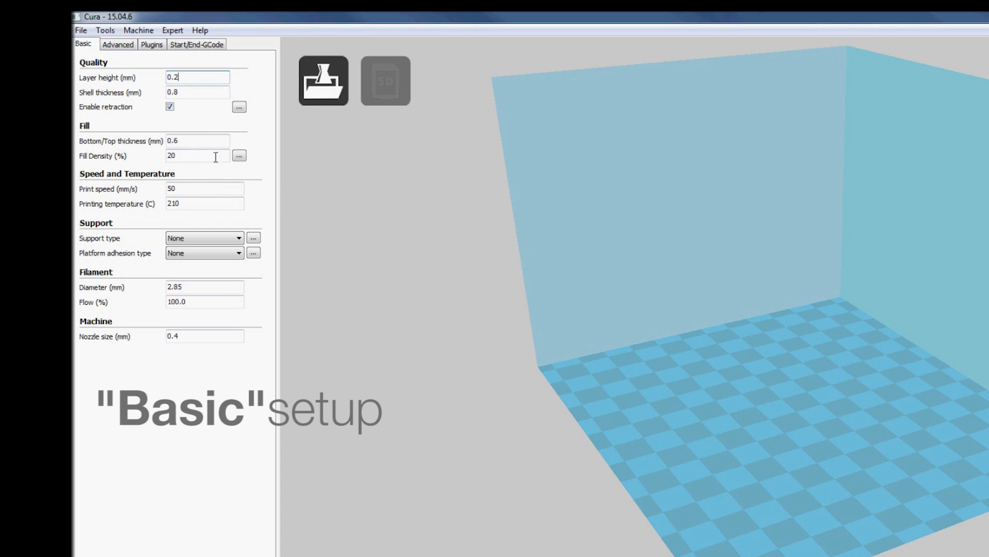
text(1.2)
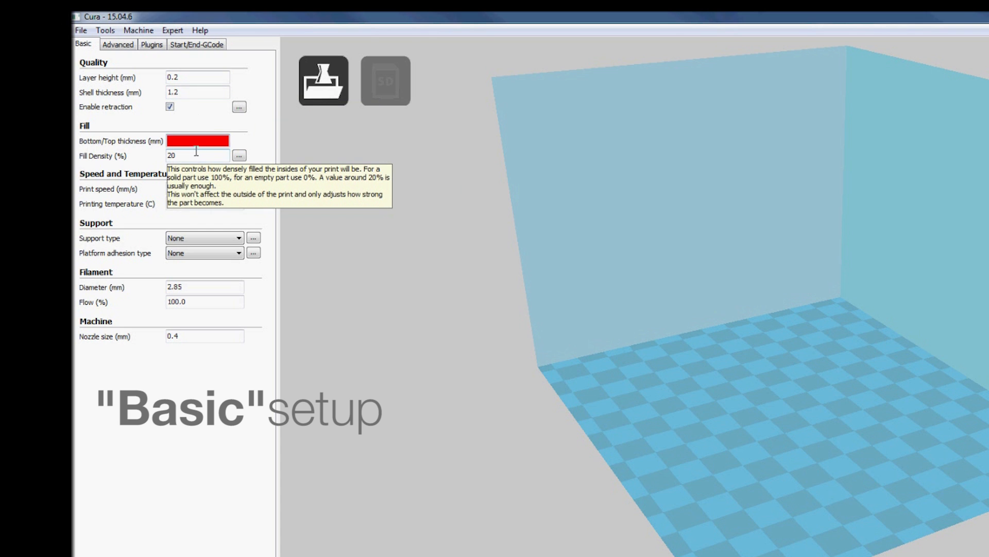
text(60)
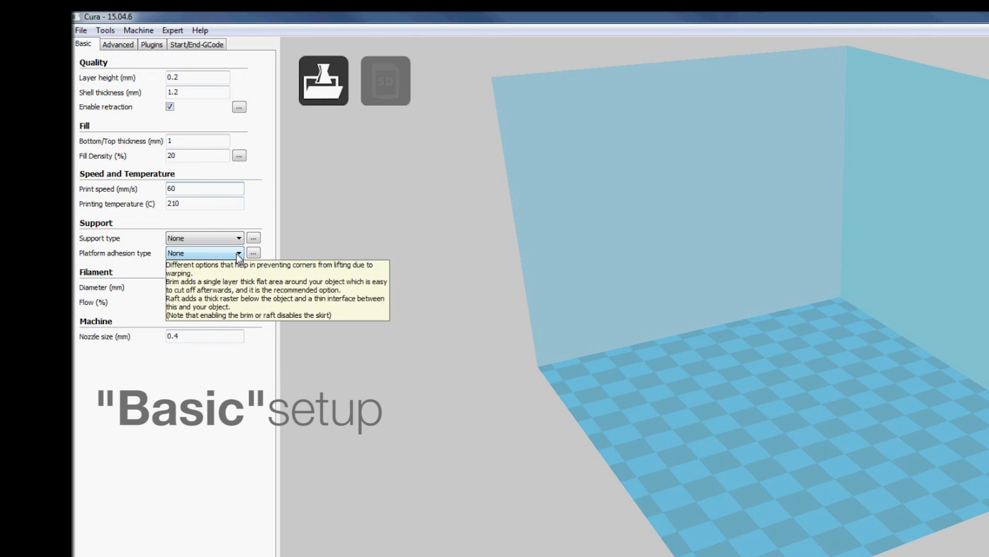
click(202, 253)
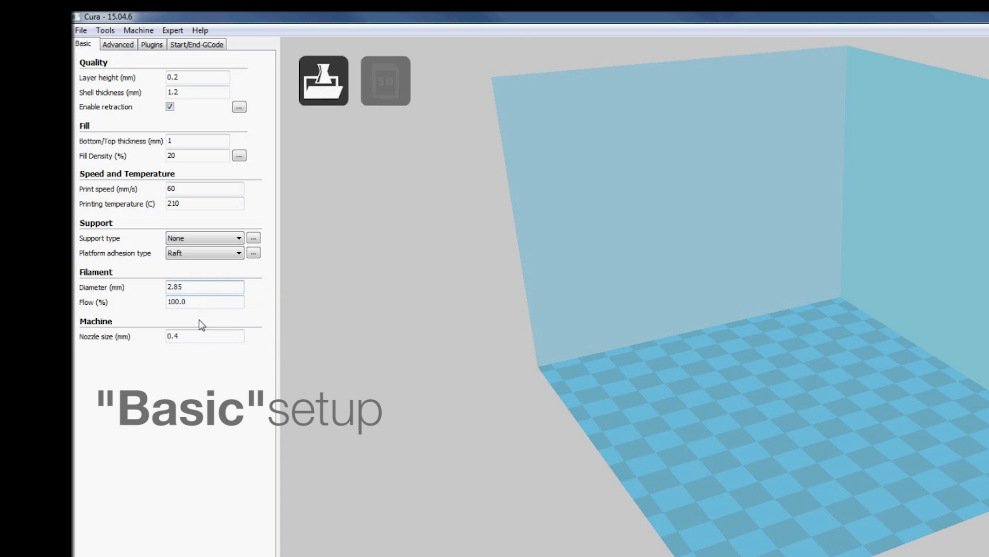
text(1.75)
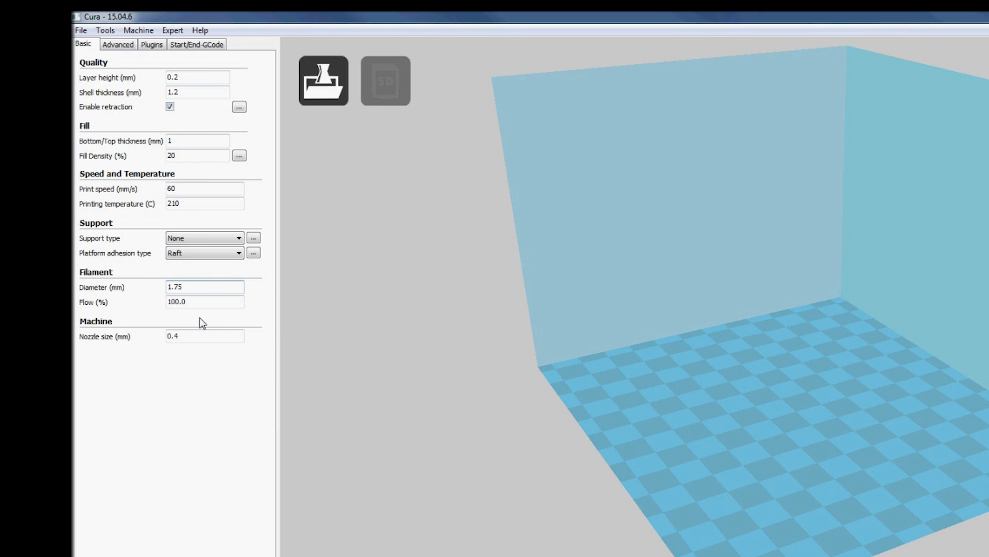
On the Advanced tab, set travel speed 60 and bottom, top/bottom, outer shell speeds 45
click(118, 44)
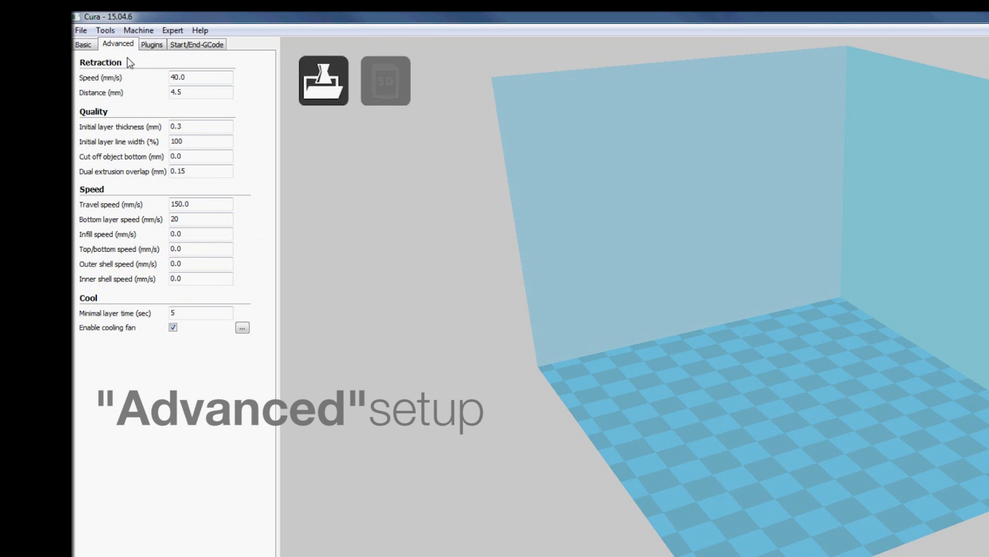
text(60)
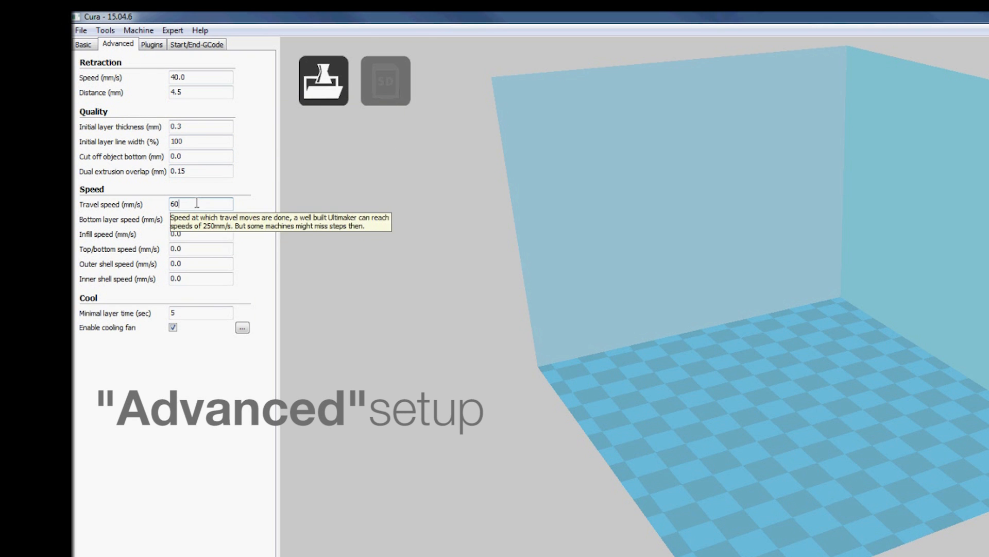
click(200, 219)
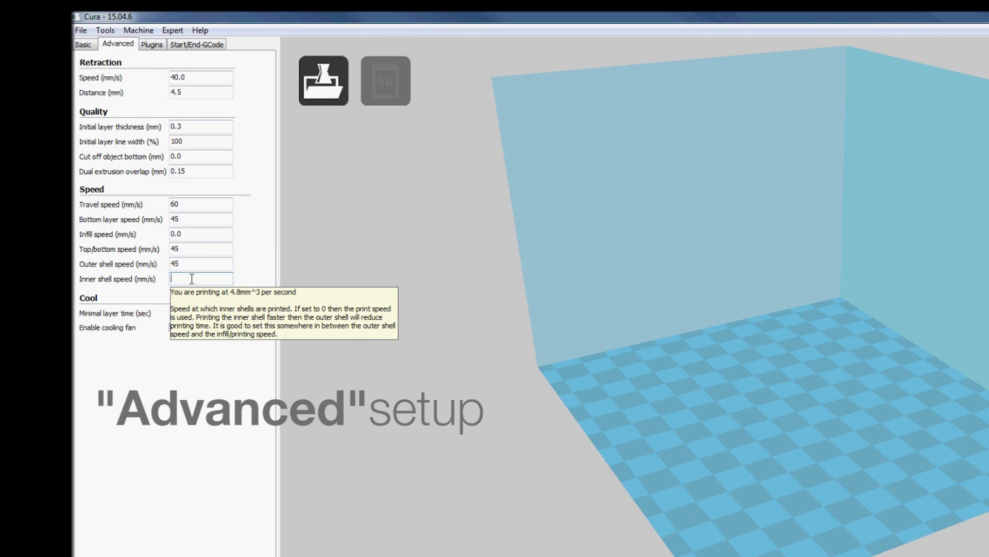
text(45)
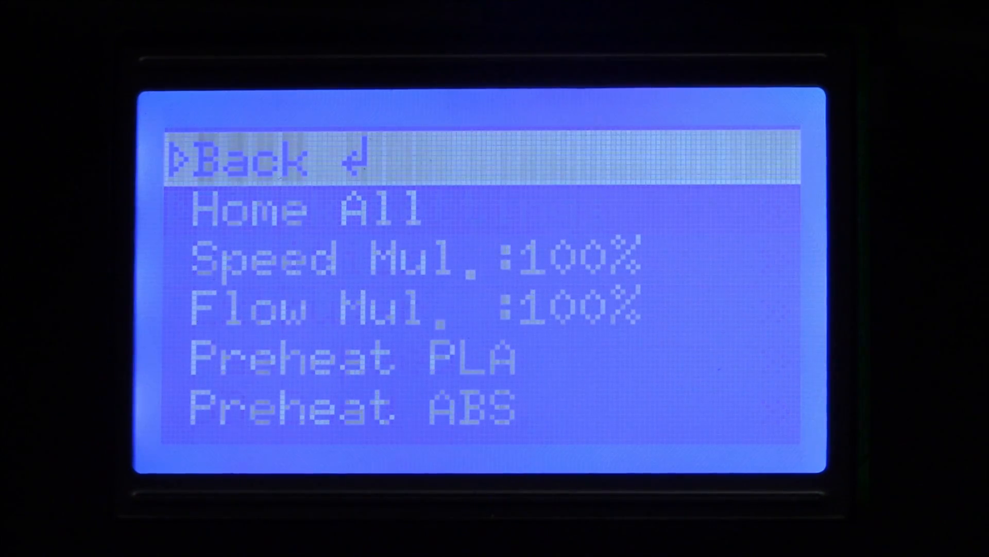
Review the Basic tab: 0.2 mm layers, 20% fill, 210 °C, raft
scroll(down, 3)
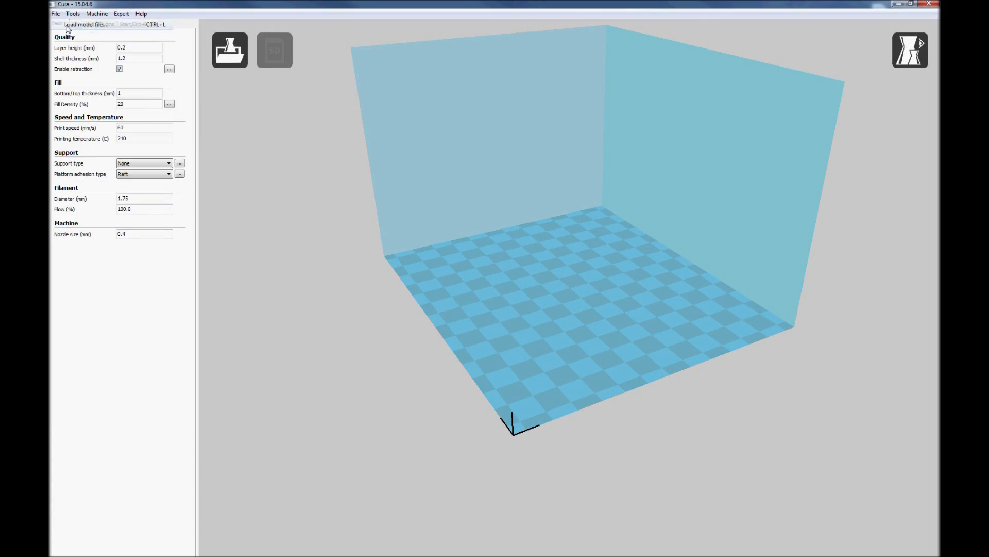
Load the 10. Bird model from Removable Disk > CR-7 English > Step 5 - Official Print > 3D Models
click(88, 24)
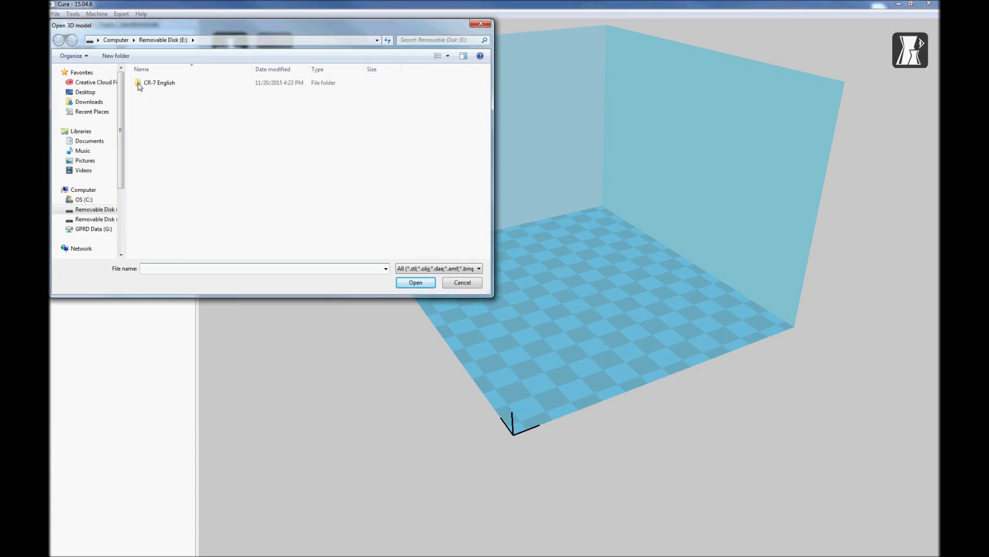
double_click(159, 82)
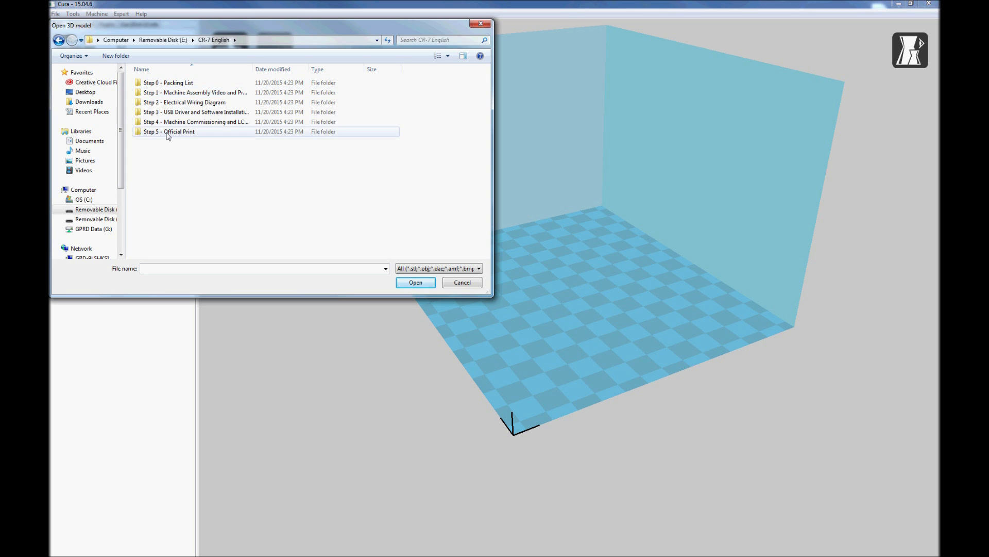
double_click(168, 132)
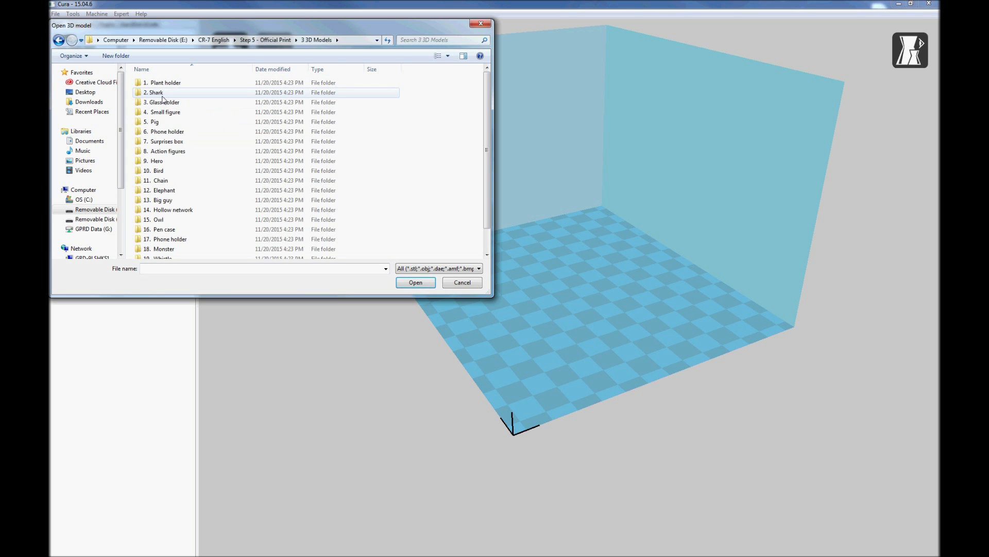
double_click(157, 171)
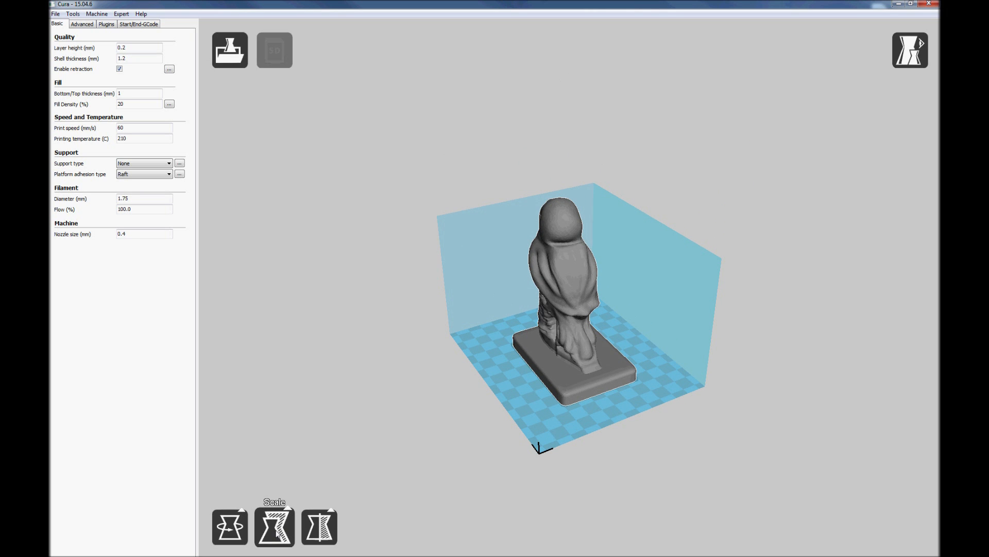
Select the bird and apply uniform scale 0.25, about 15.5×23×30 mm
click(273, 526)
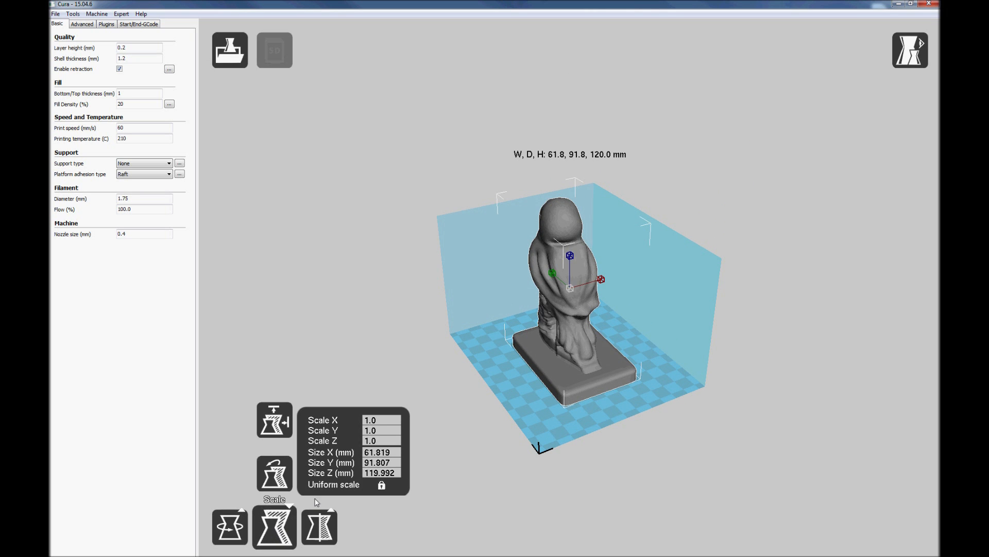
click(381, 419)
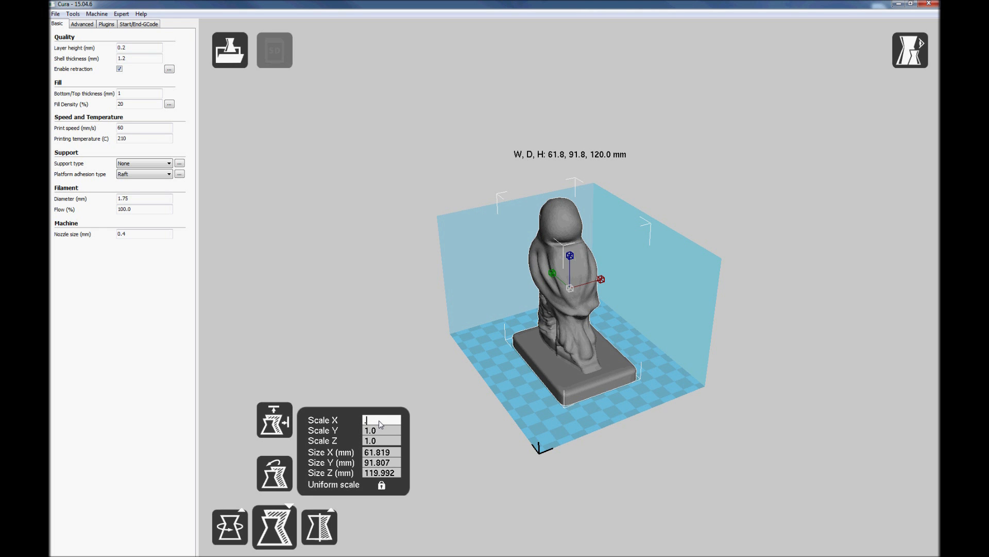
text(.25)
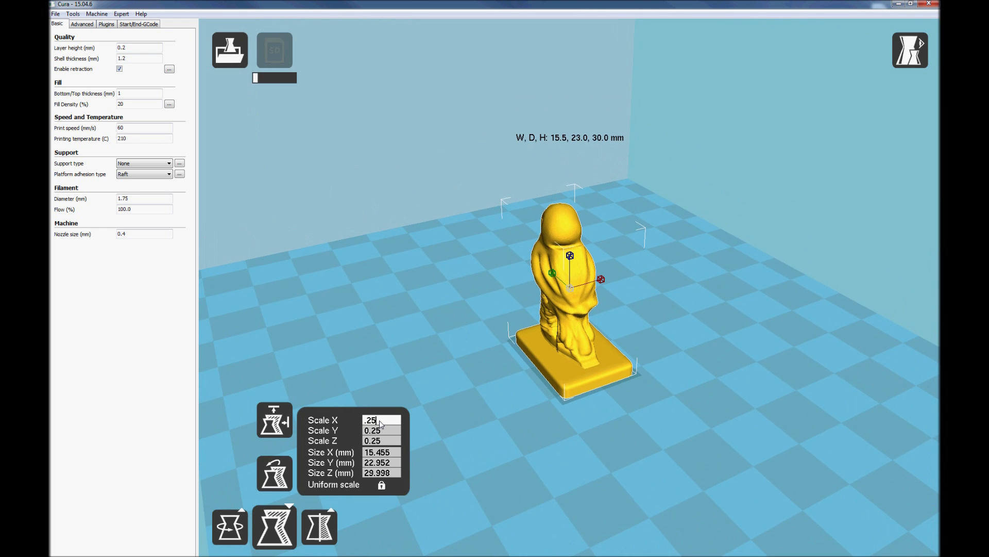
click(344, 334)
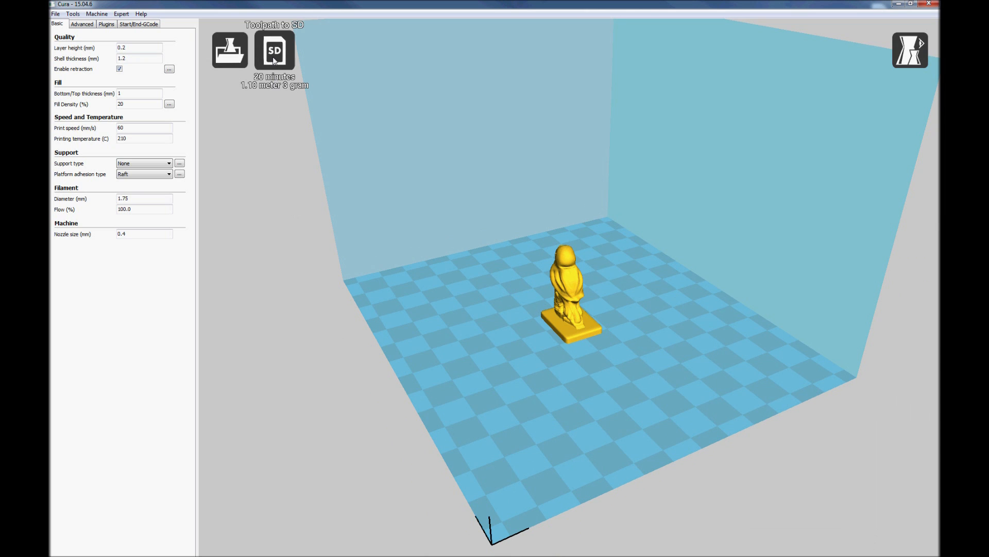
Save the toolpath as Bird.gcode to the first NO NAME SD drive
click(273, 51)
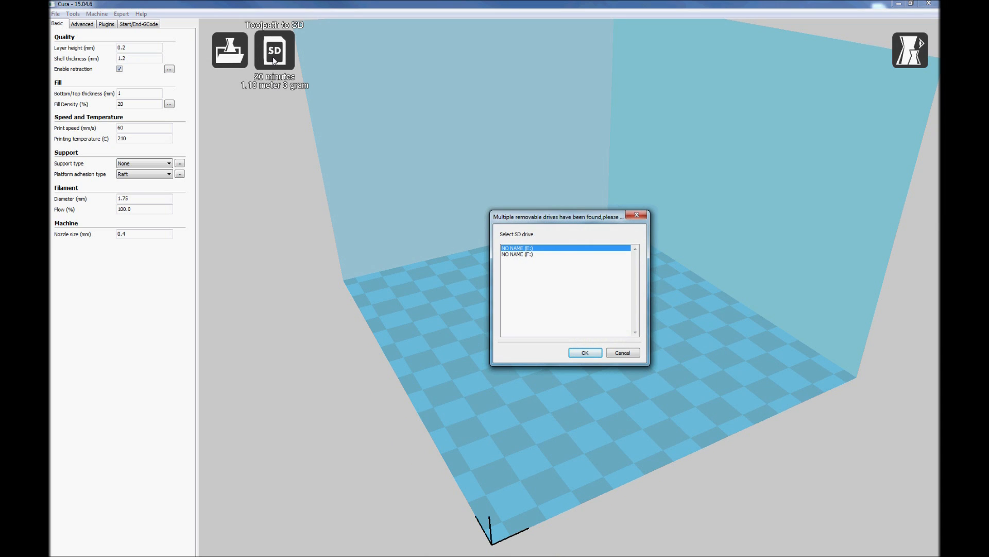
mouse_move(567, 345)
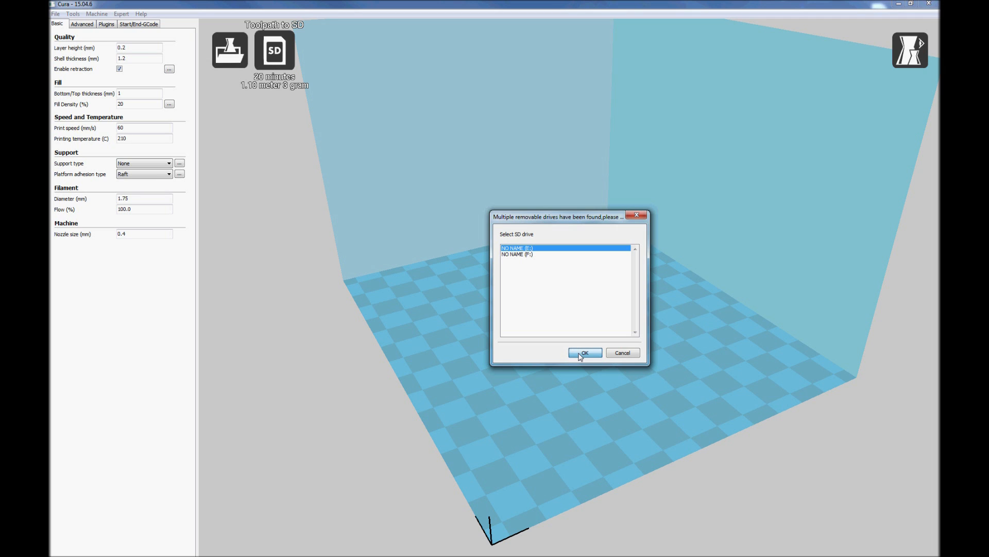
click(583, 352)
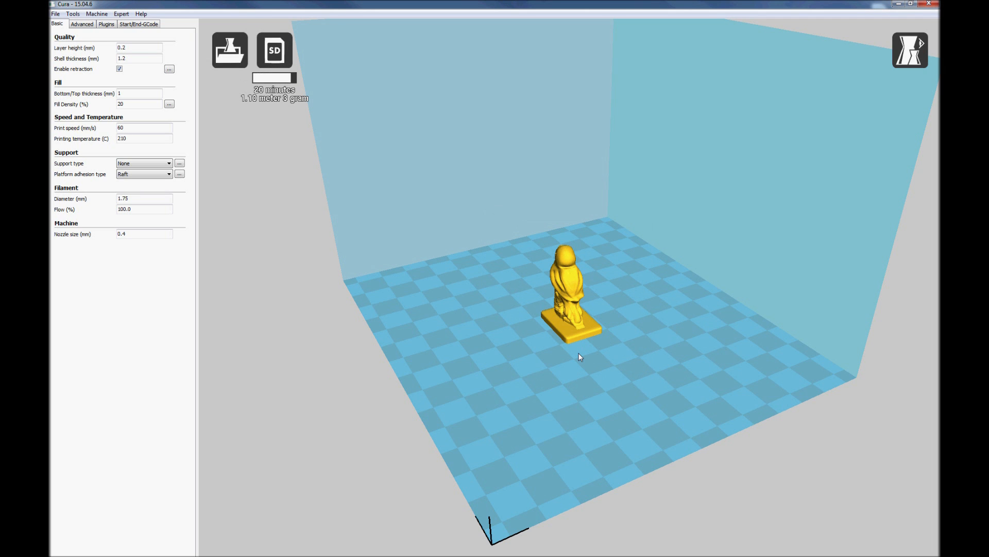
click(273, 51)
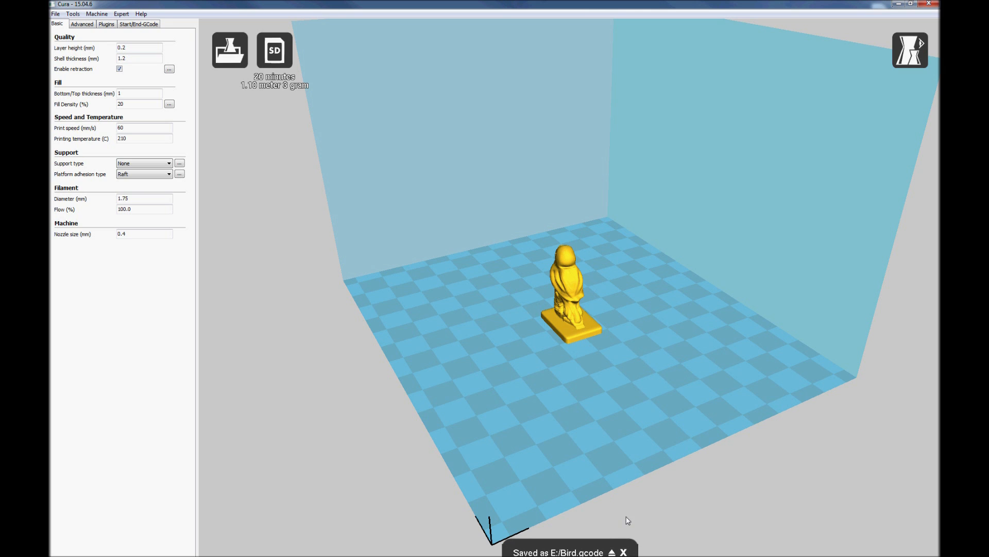